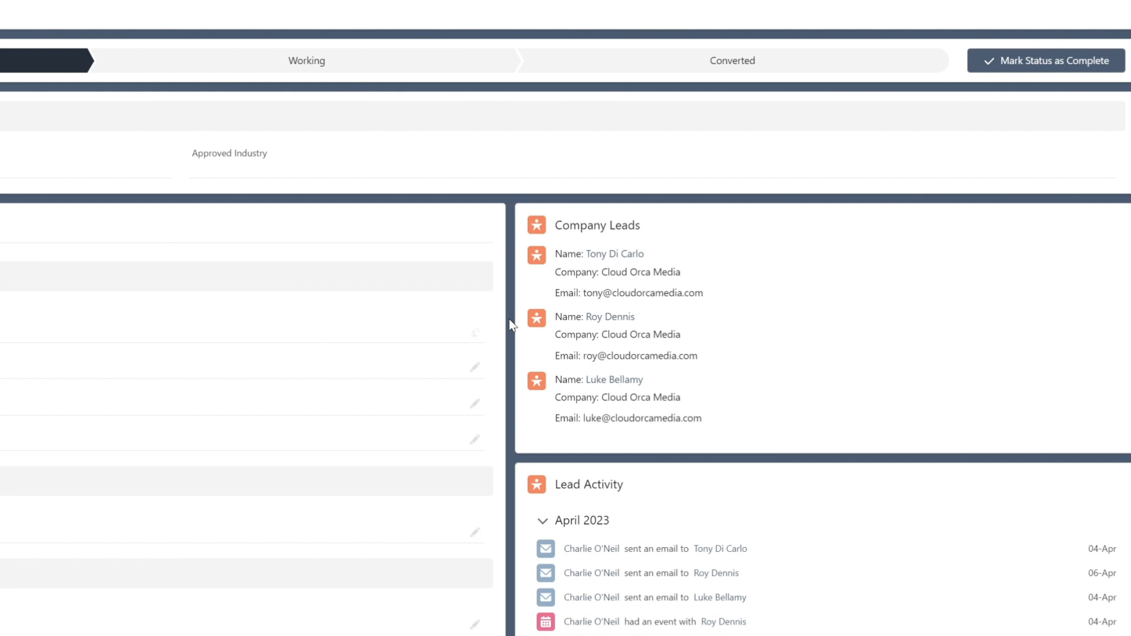
- Mass Convert the four Cloud Orca Media leads with Ed Rowland primary and an opportunity created
scroll(down, 3)
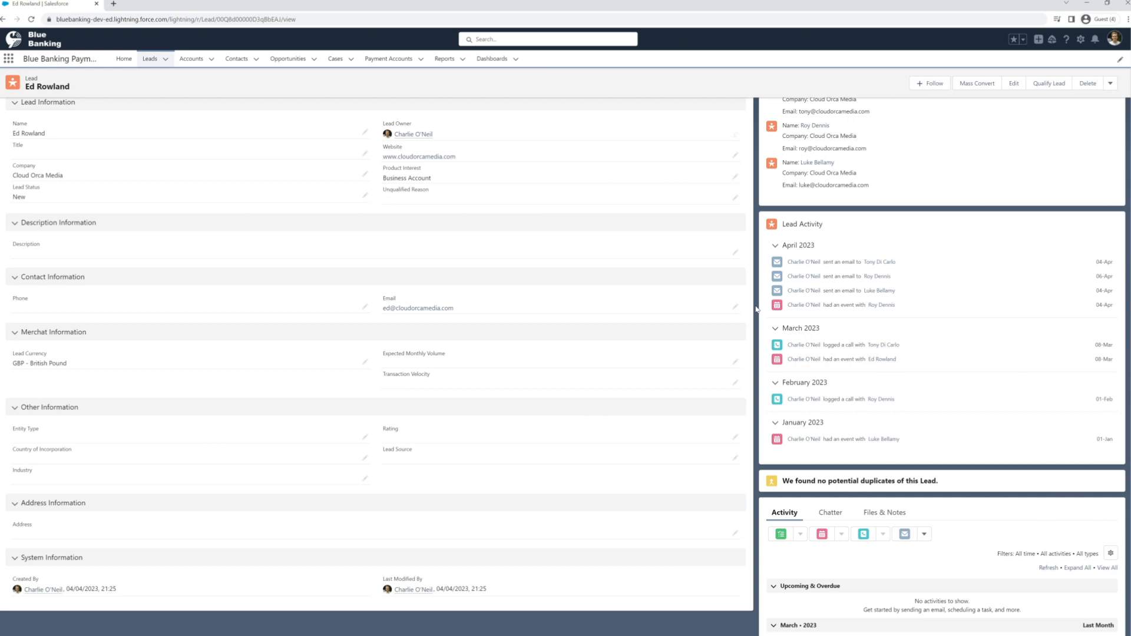
scroll(up, 3)
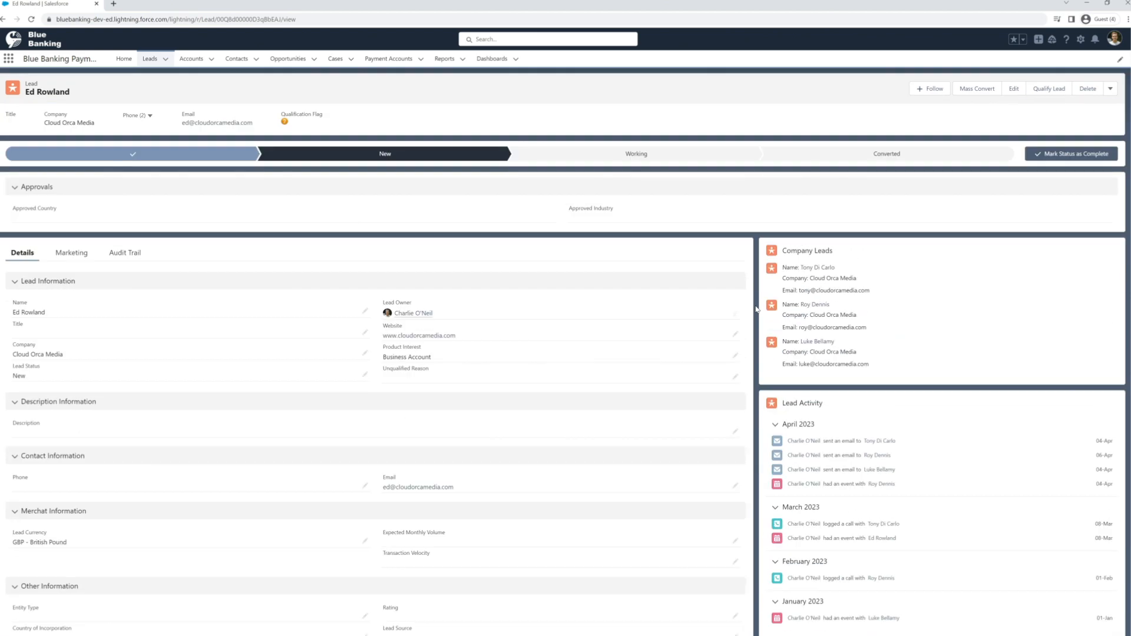
click(977, 89)
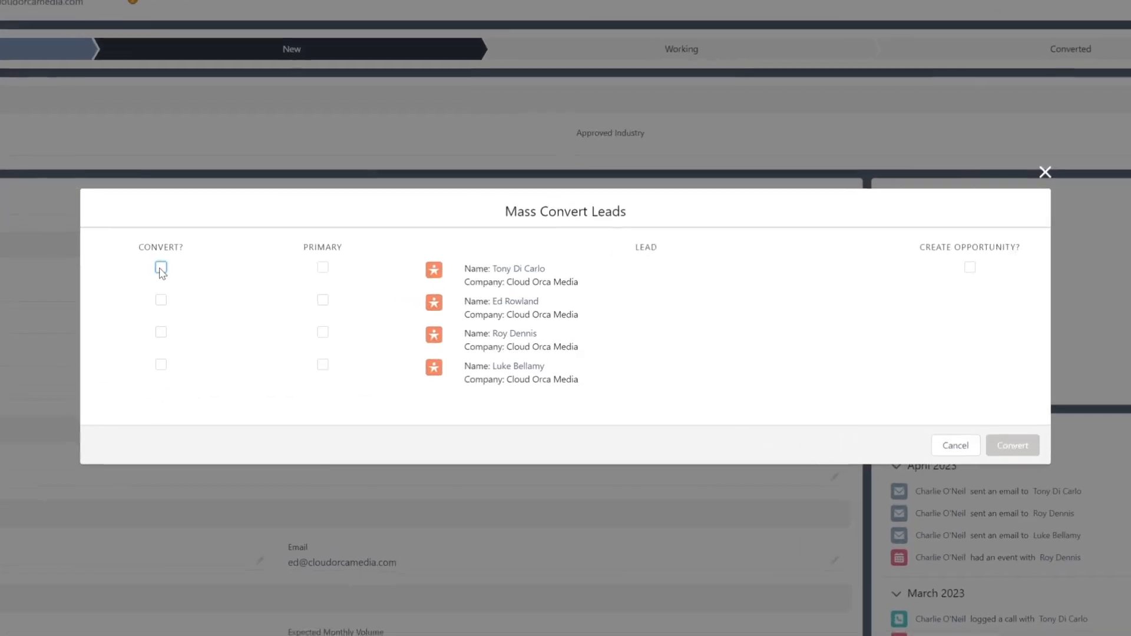
click(160, 269)
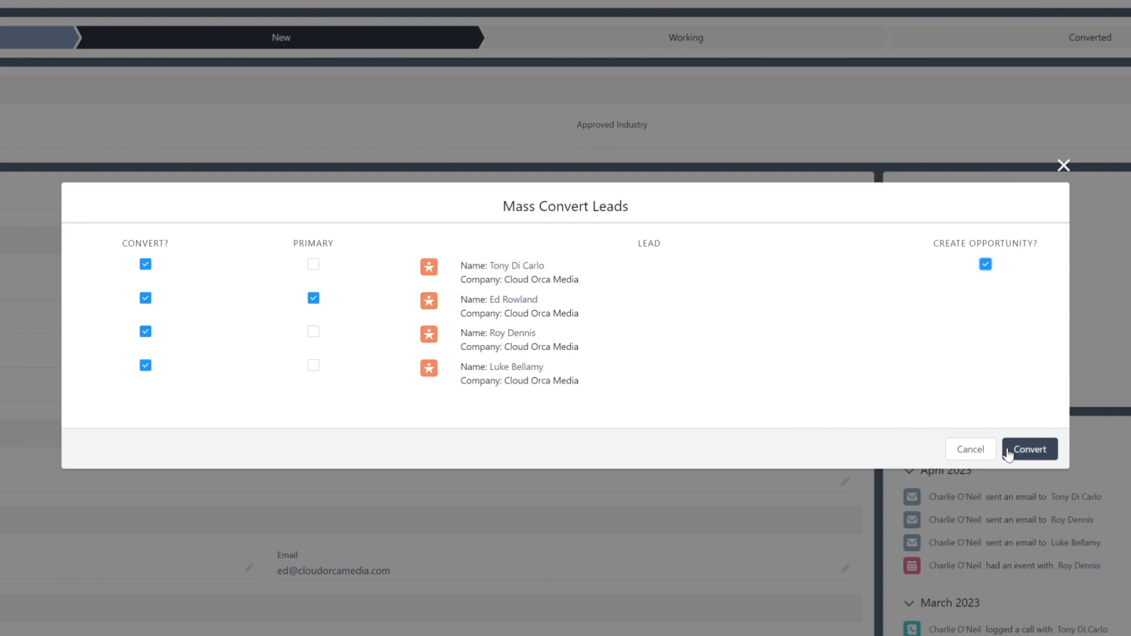
click(1027, 449)
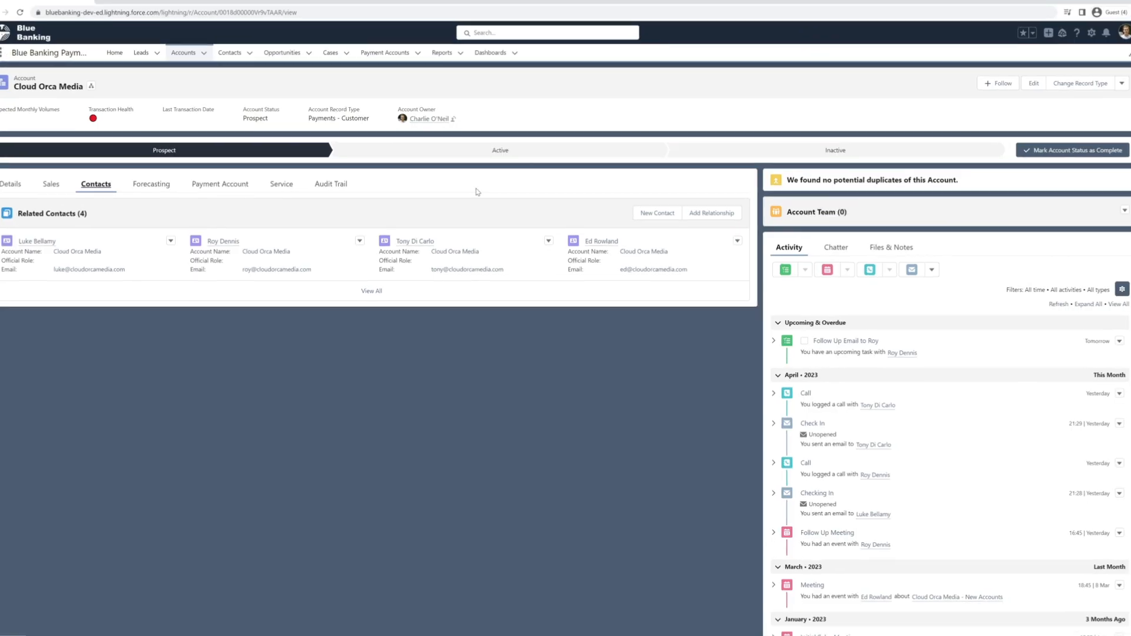